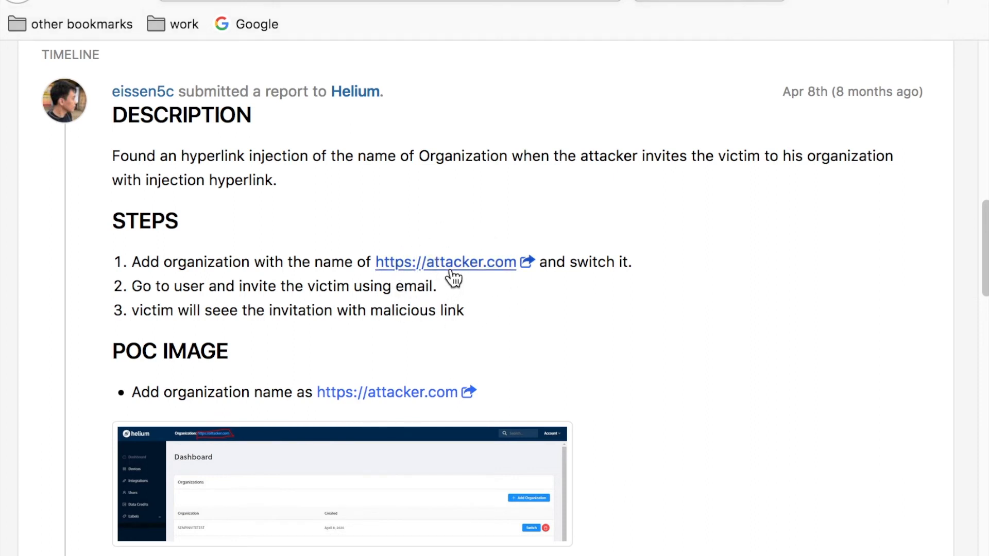
click(445, 262)
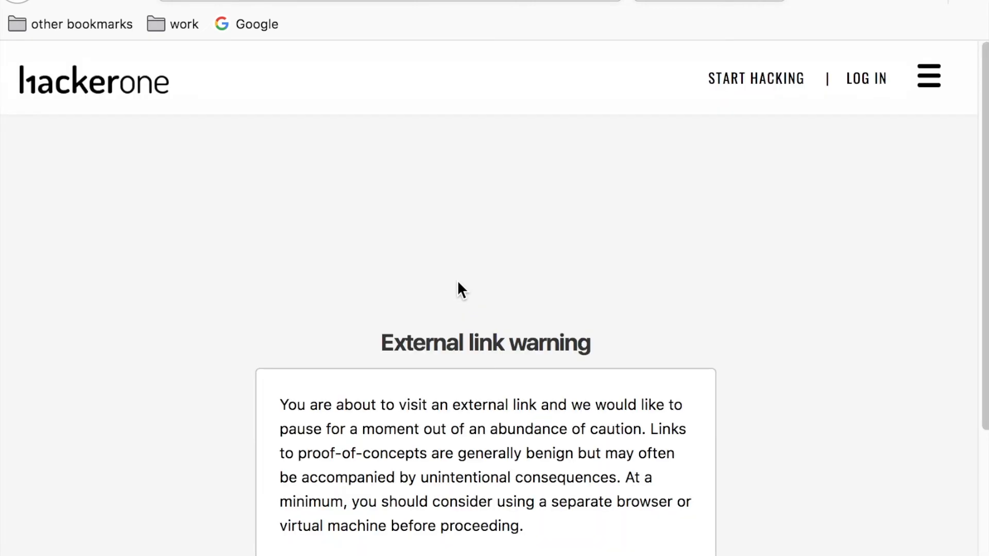
scroll(down, 3)
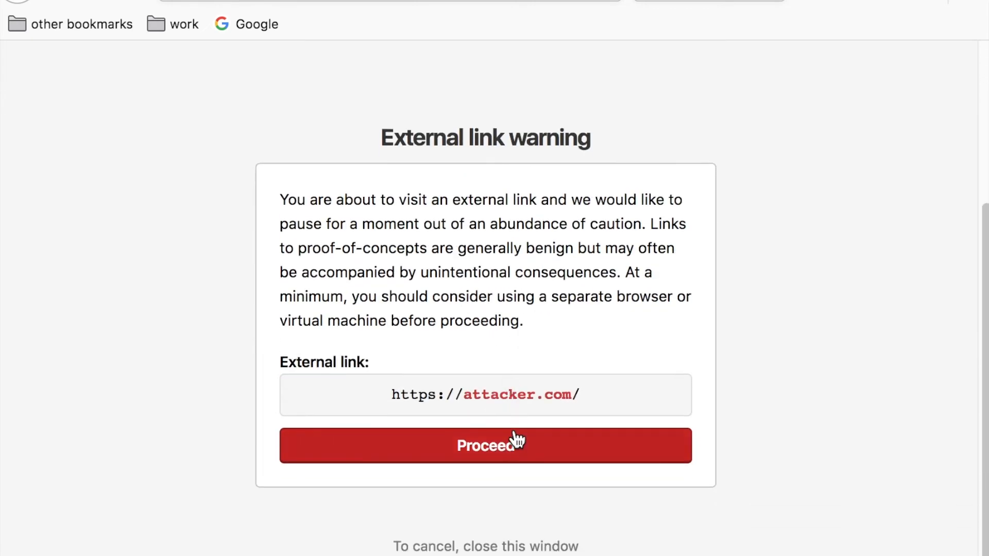